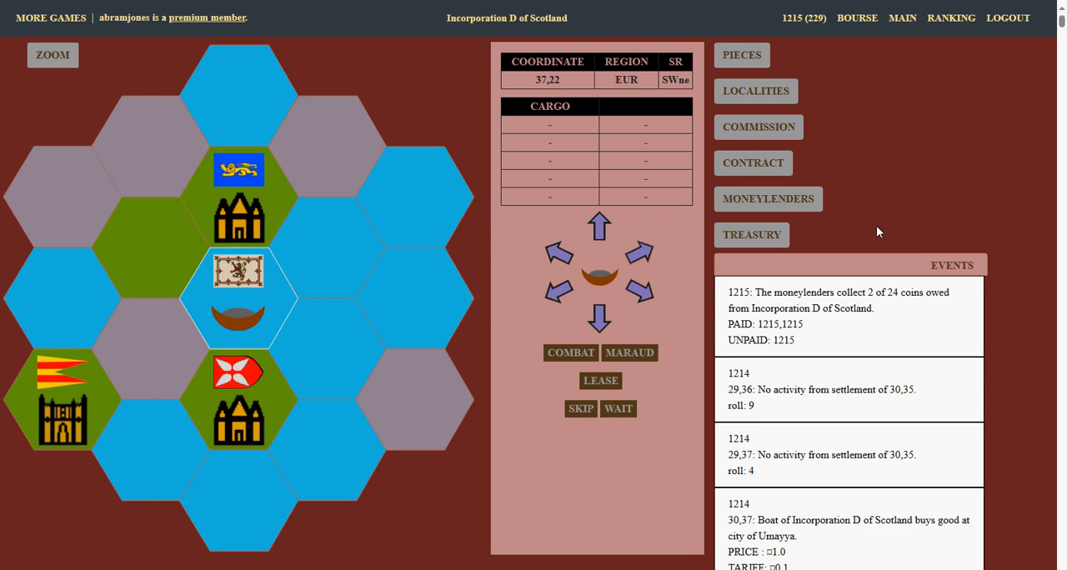
mouse_move(587, 304)
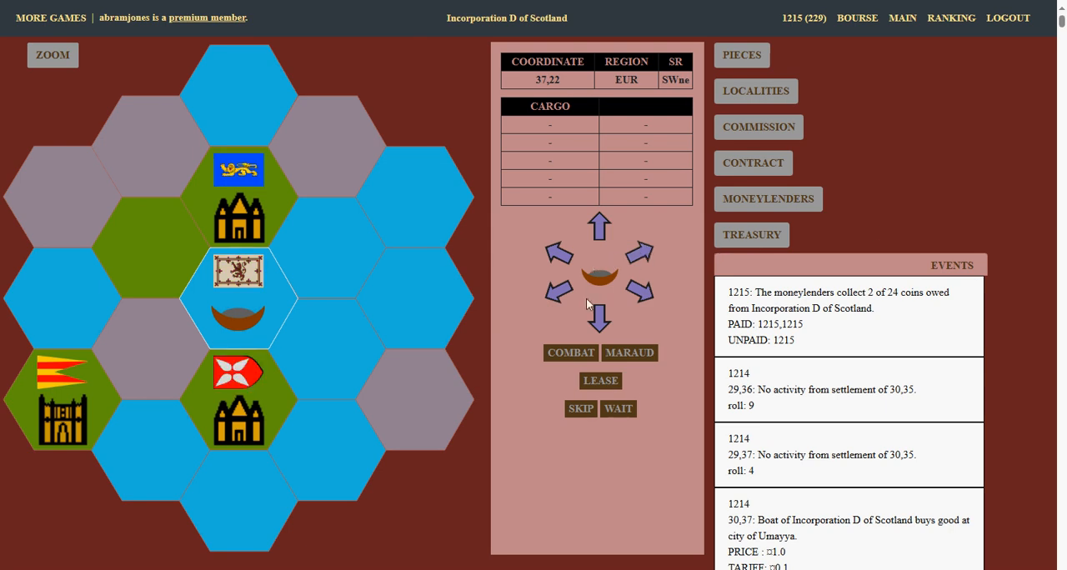
Step: Move the boat one hex south and view Scotland's market prices, taxes and tariffs
left_click(600, 320)
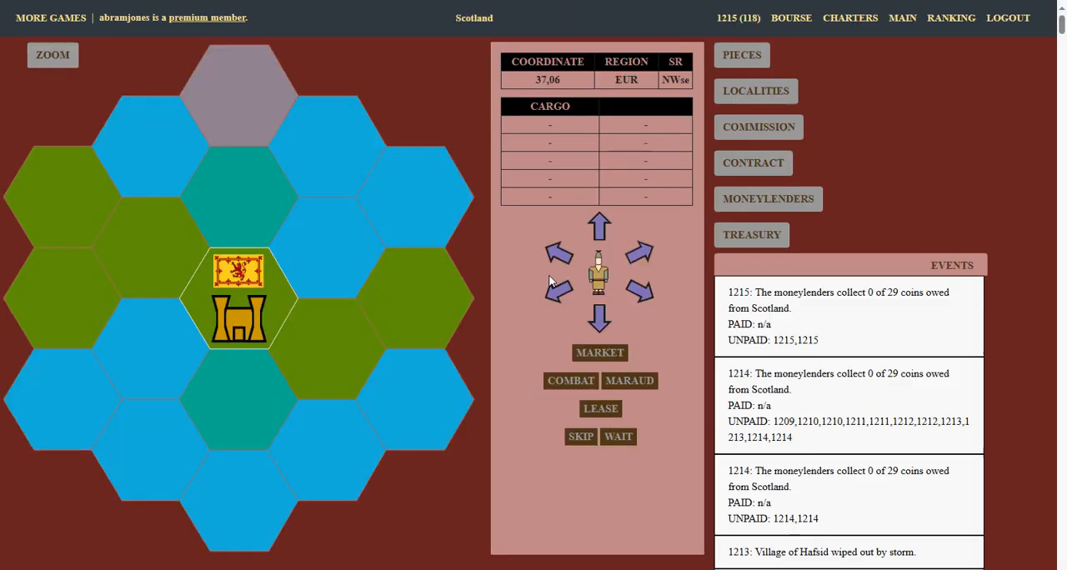
left_click(600, 351)
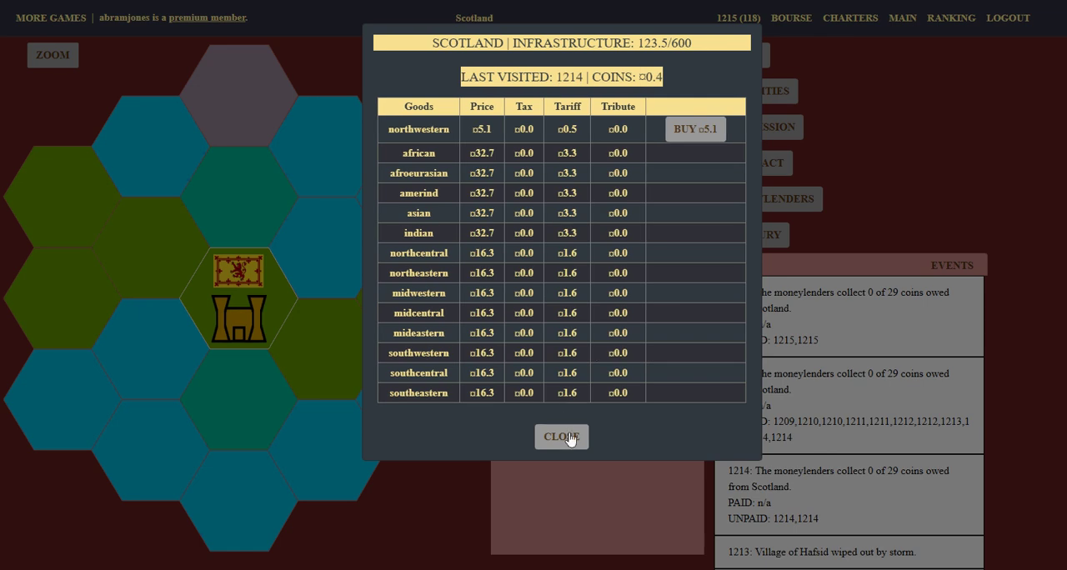
Step: Leave Scotland's market and take control of Incorporation D of Scotland at 37,21
left_click(560, 437)
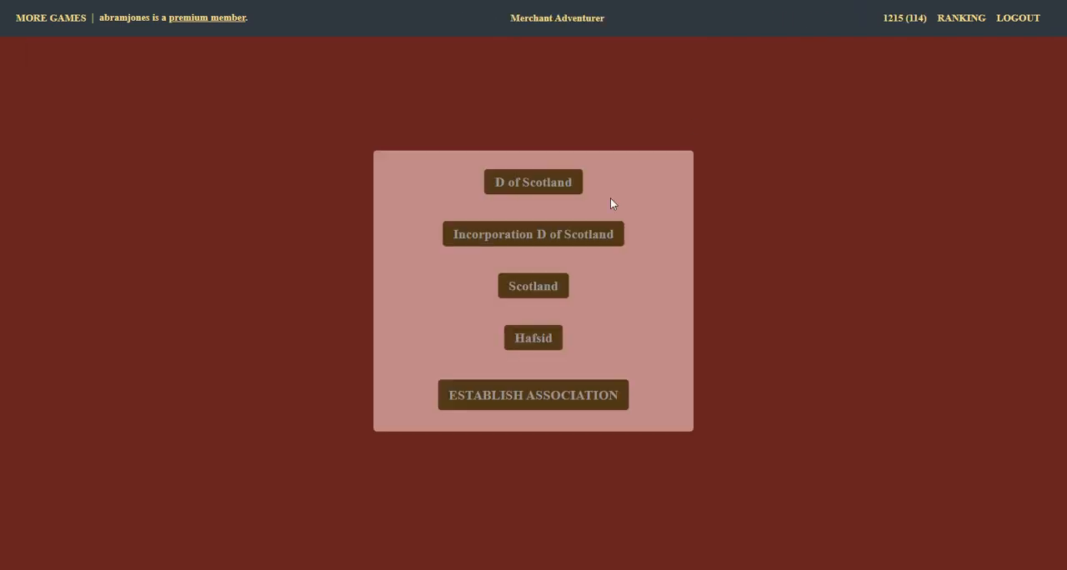
mouse_move(533, 182)
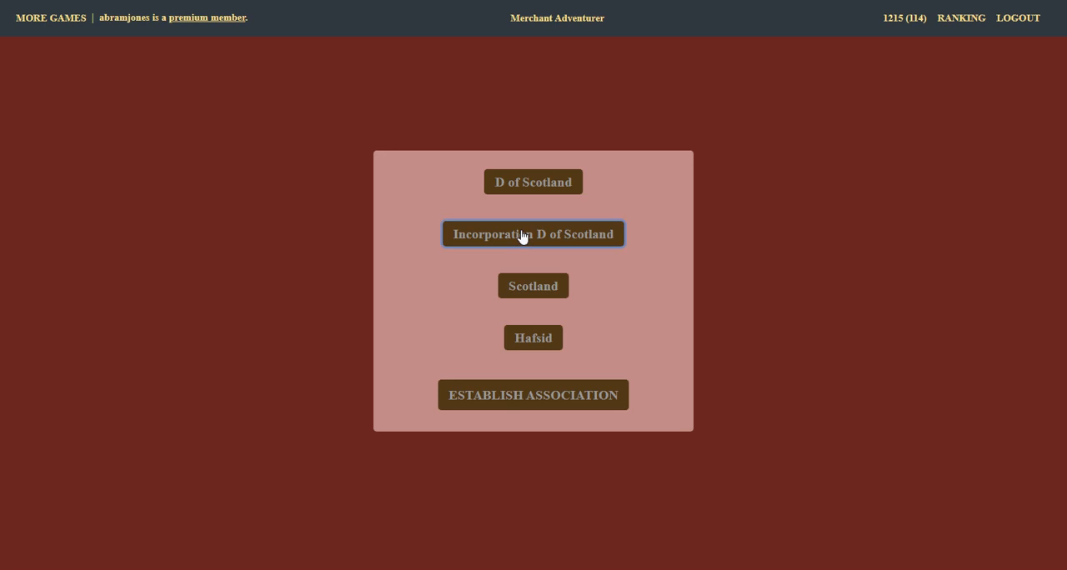
left_click(533, 234)
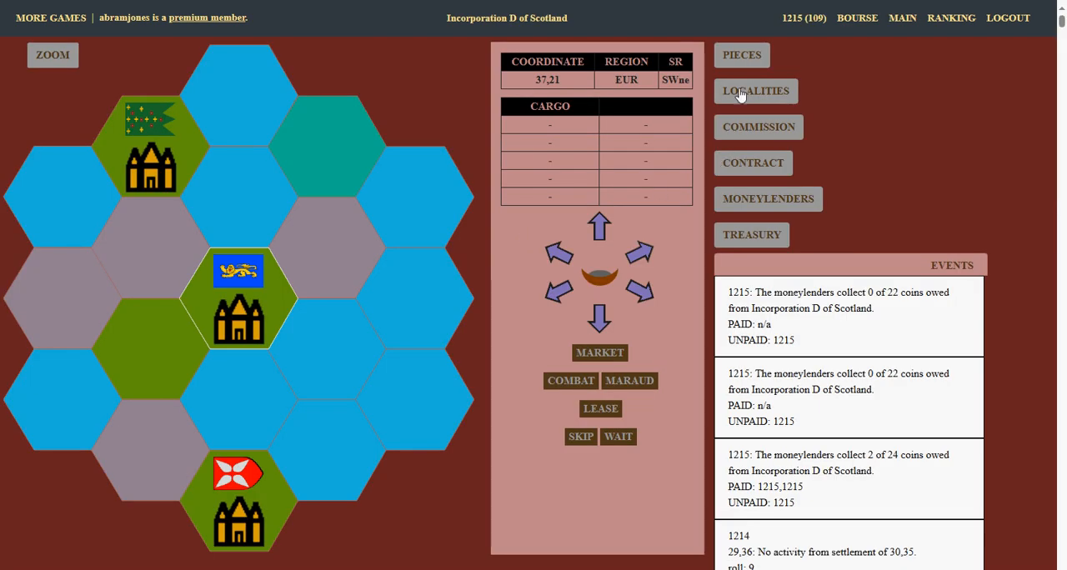
left_click(740, 55)
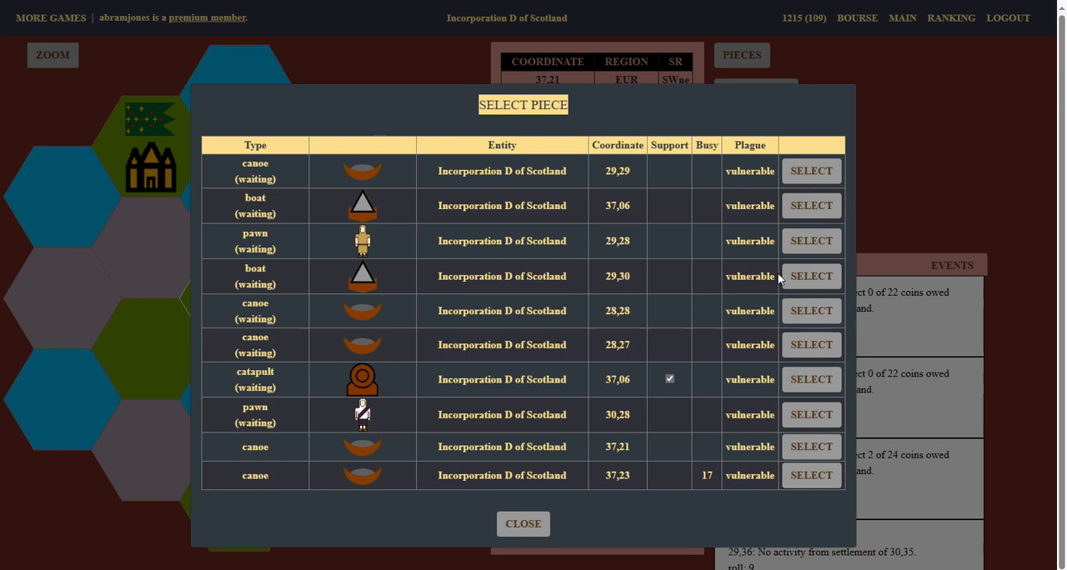
mouse_move(783, 307)
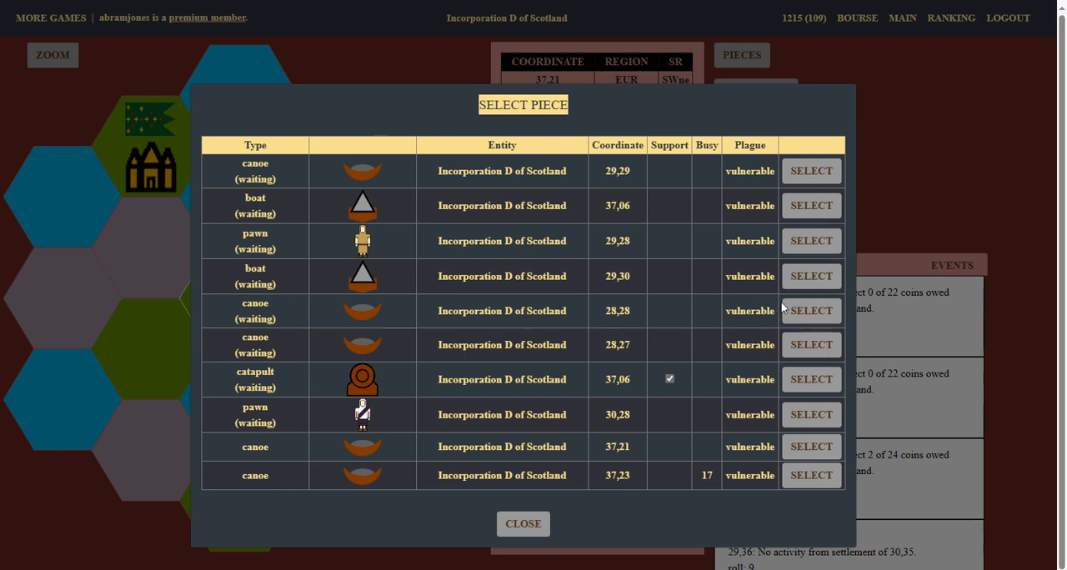
mouse_move(830, 404)
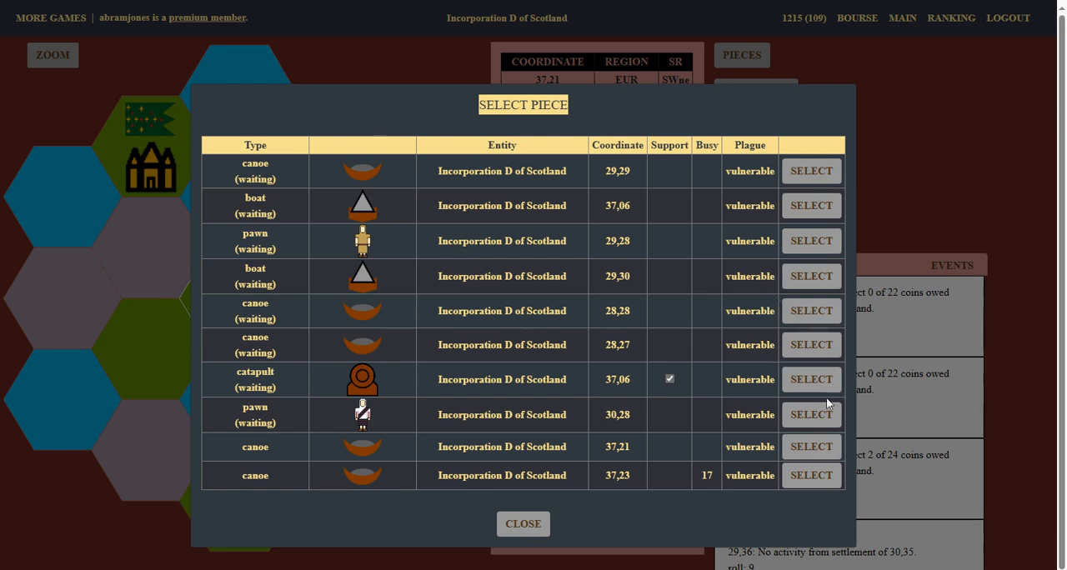
mouse_move(810, 310)
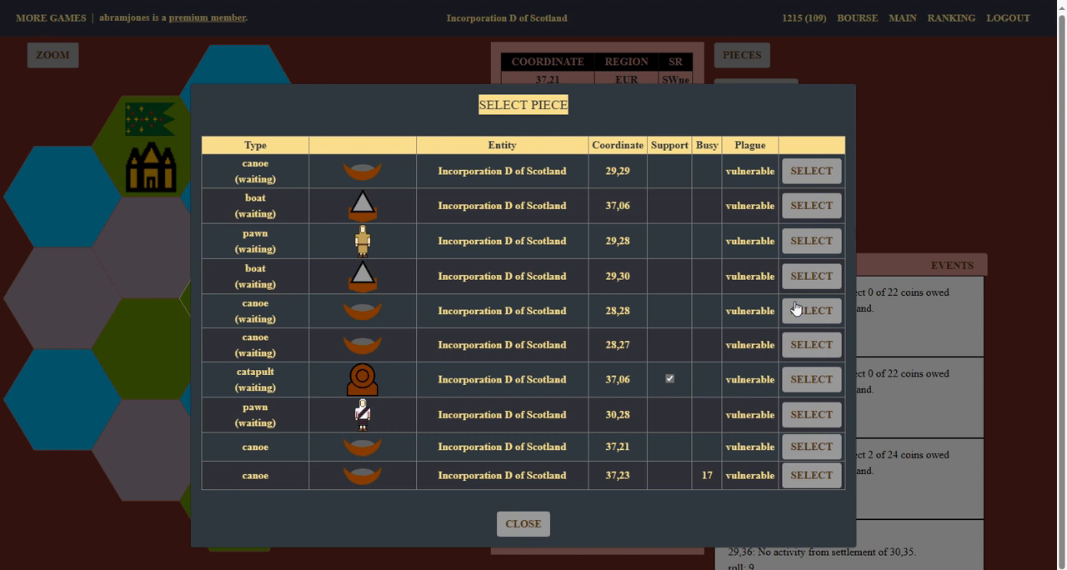
left_click(810, 447)
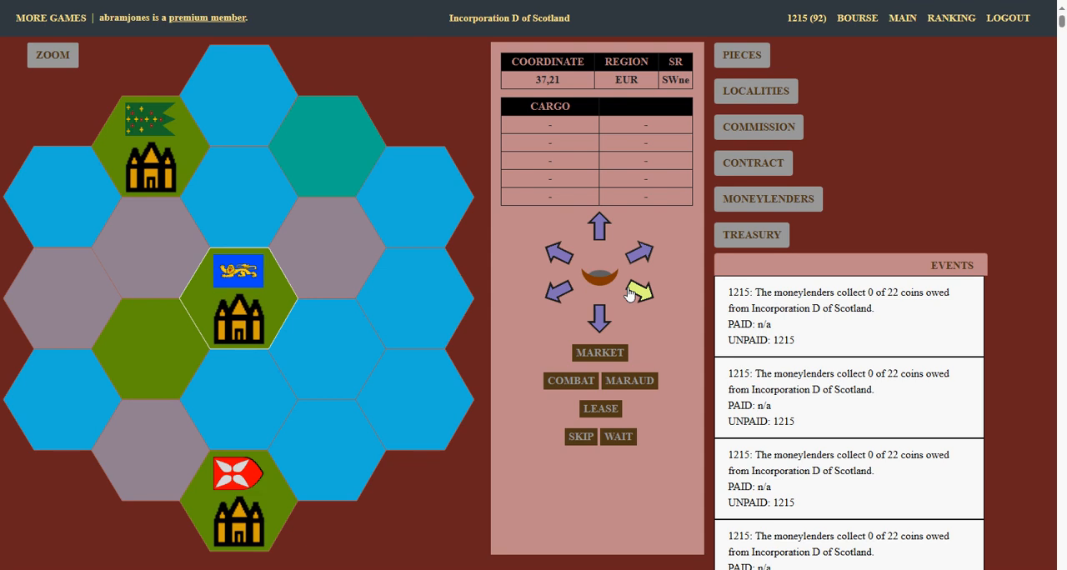
Step: Move the canoe one hex southeast and the afroeurasian cargo boat one hex southwest
left_click(638, 292)
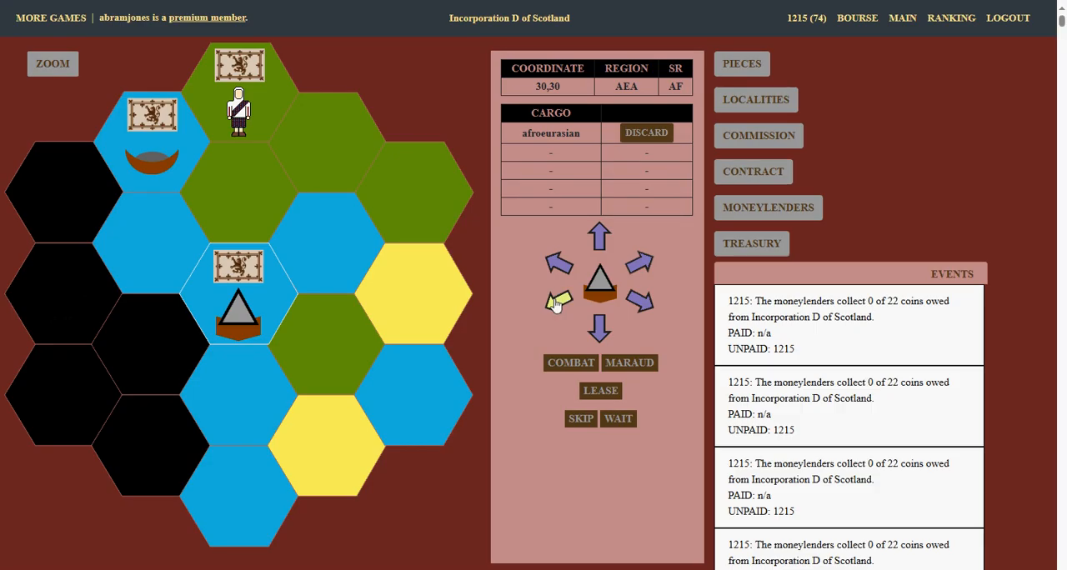
left_click(557, 302)
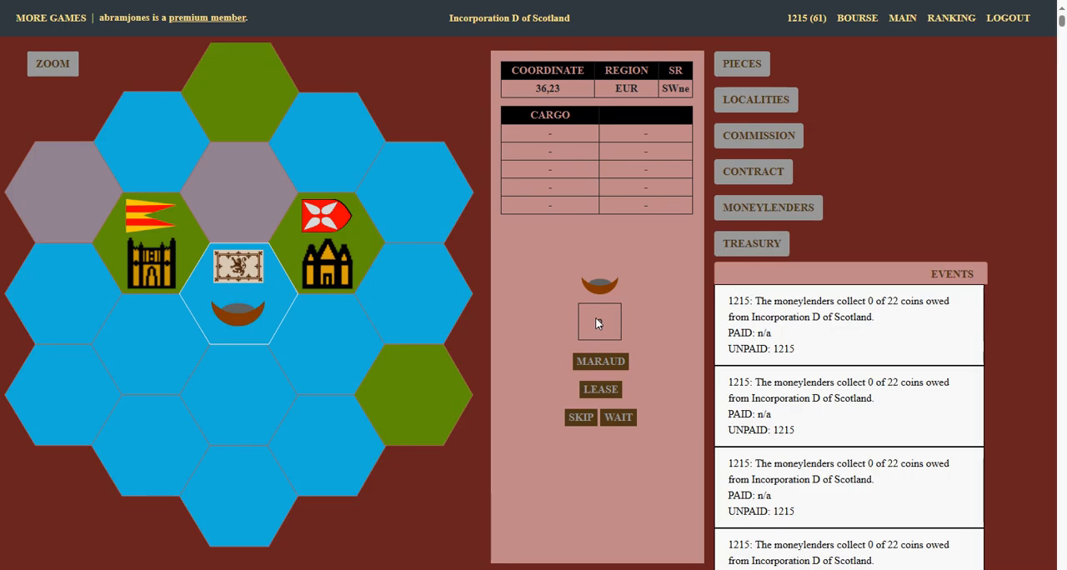
Step: Have the cargo boat wait this turn and cycle pieces back to the canoe at 36,23 with its arrows restored
left_click(600, 322)
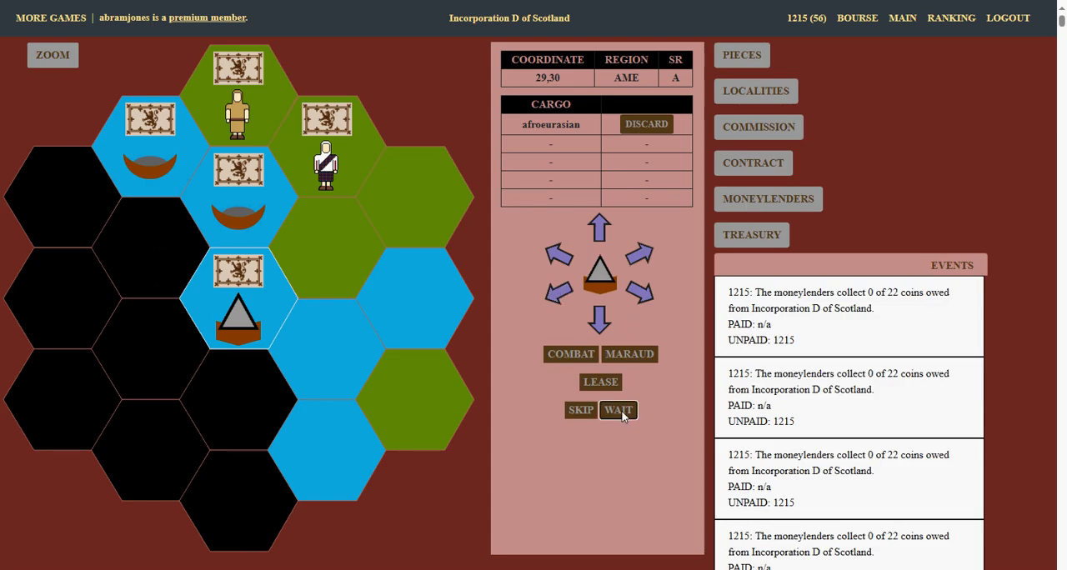
left_click(617, 410)
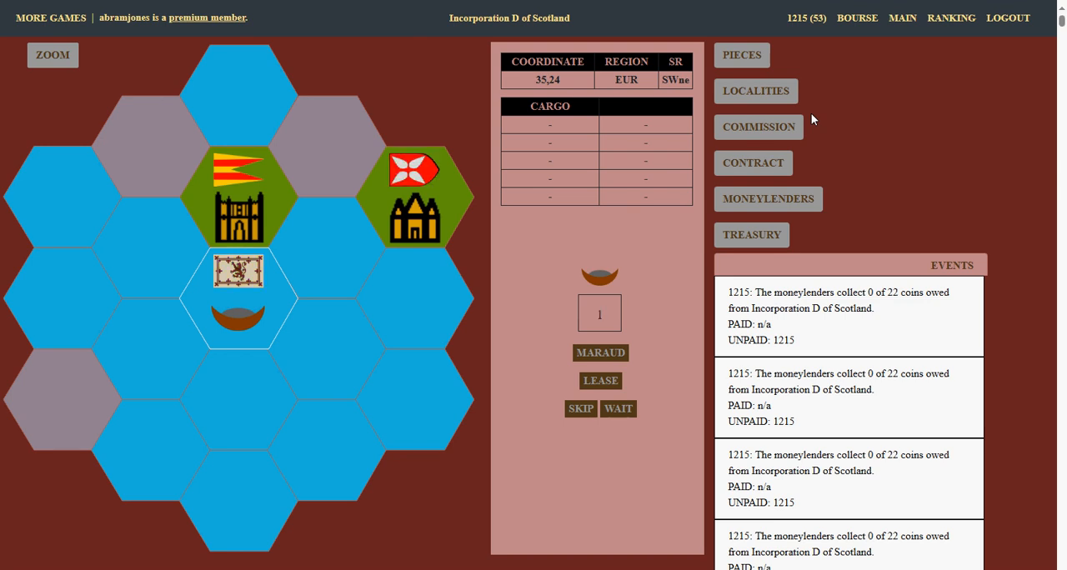
left_click(601, 352)
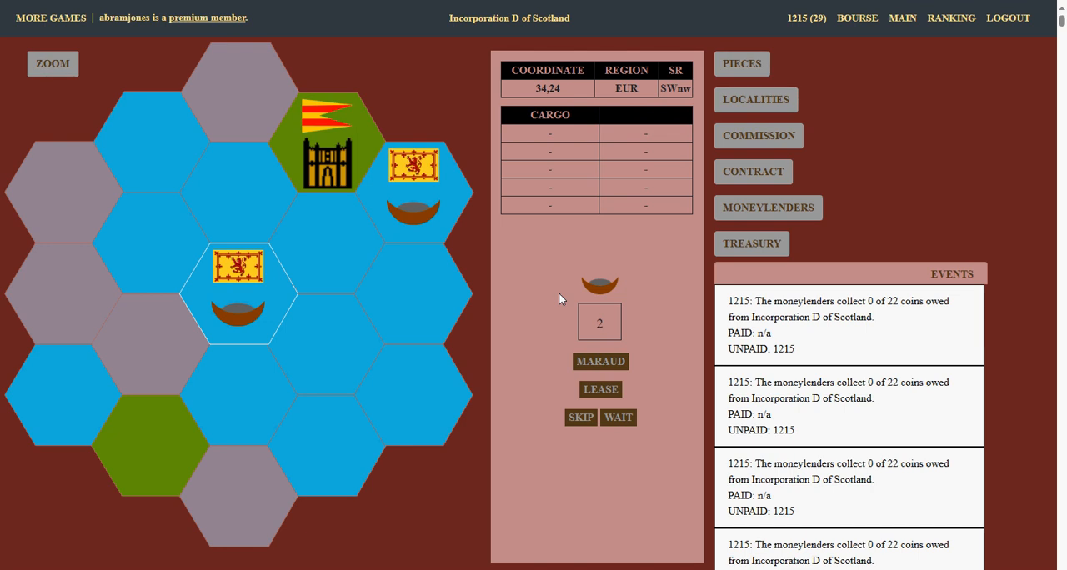
left_click(600, 322)
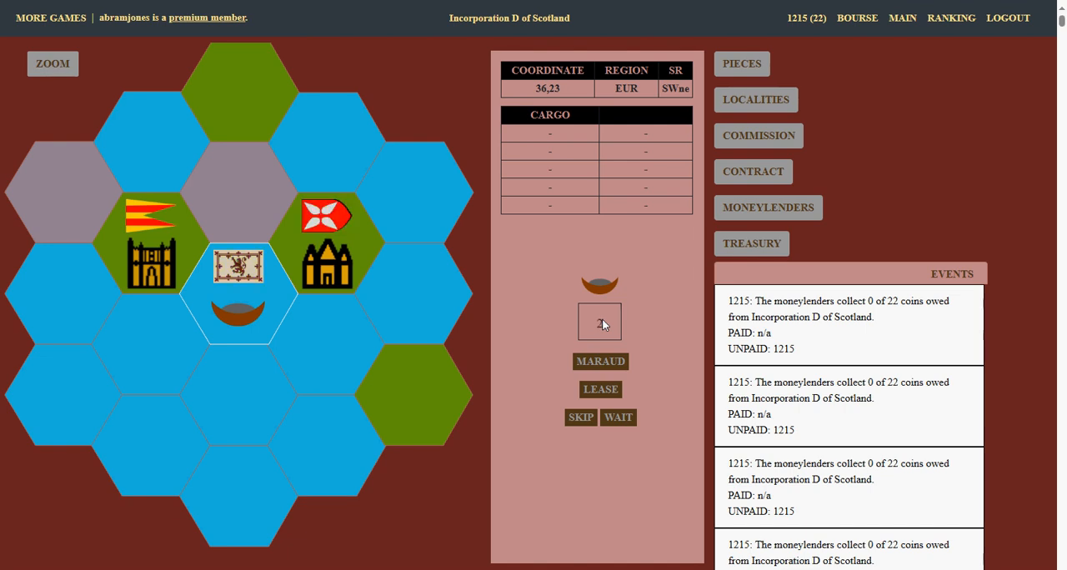
left_click(600, 321)
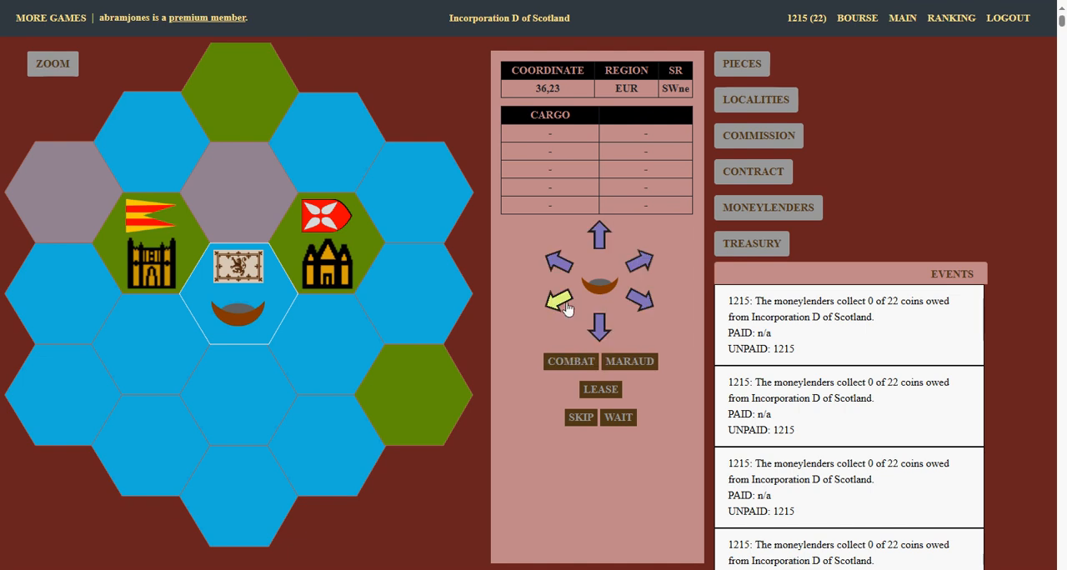
Step: Move the canoe one hex southwest, ending the turn into year 1216
left_click(550, 300)
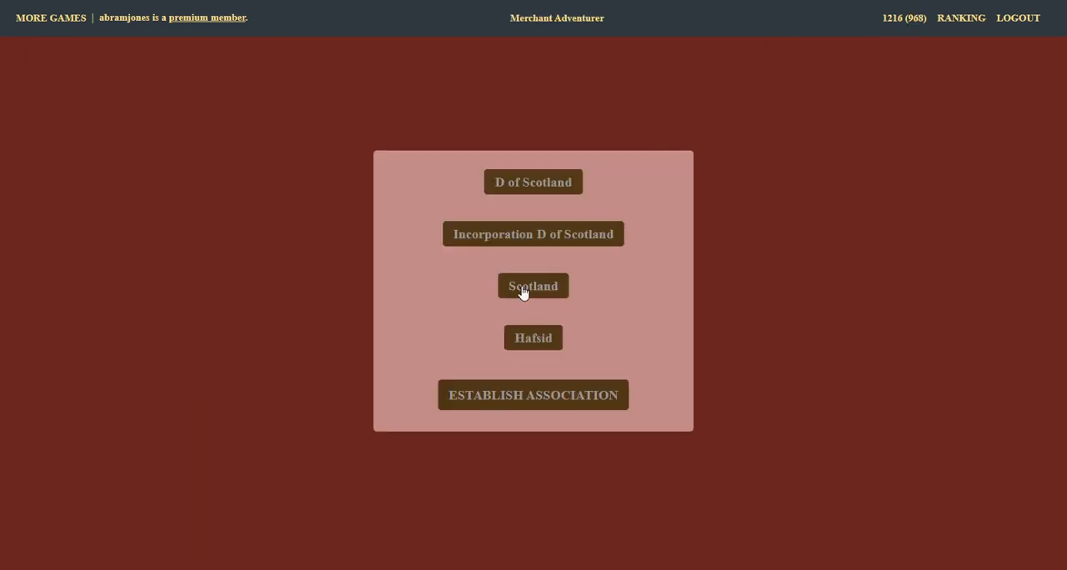
Step: Review Scotland's 1216 market table and return to Incorporation D of Scotland's canoe at 35,27
left_click(533, 285)
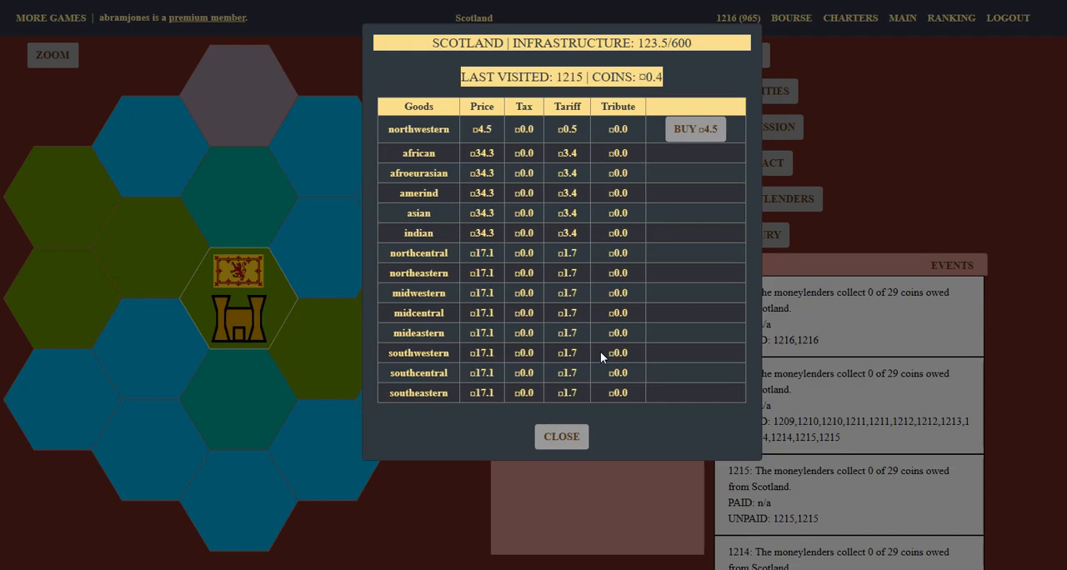
left_click(560, 436)
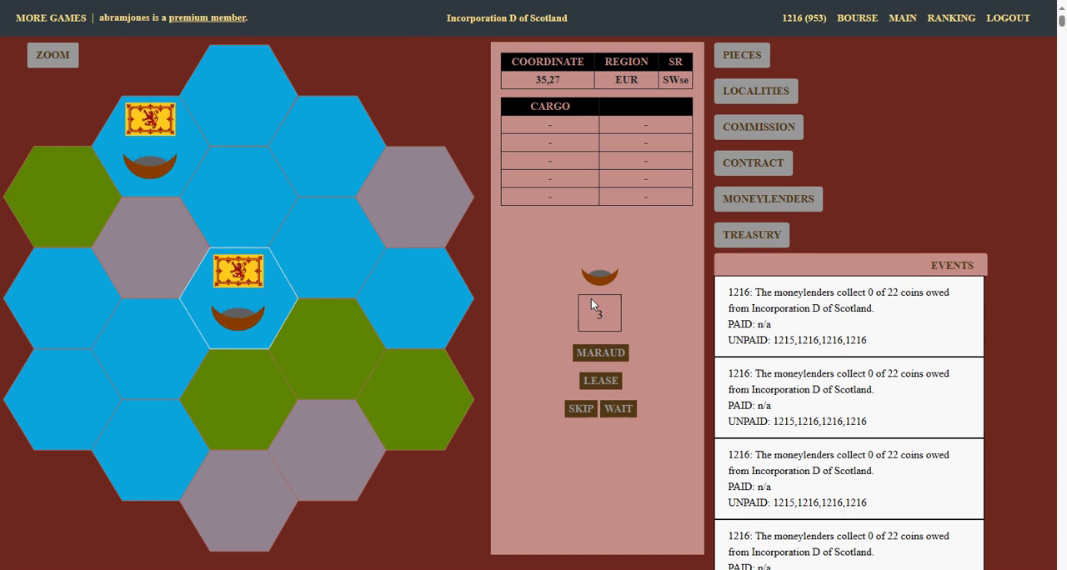
Step: Move the canoe at 35,27 one hex southwest and return to the list of four associations
left_click(600, 314)
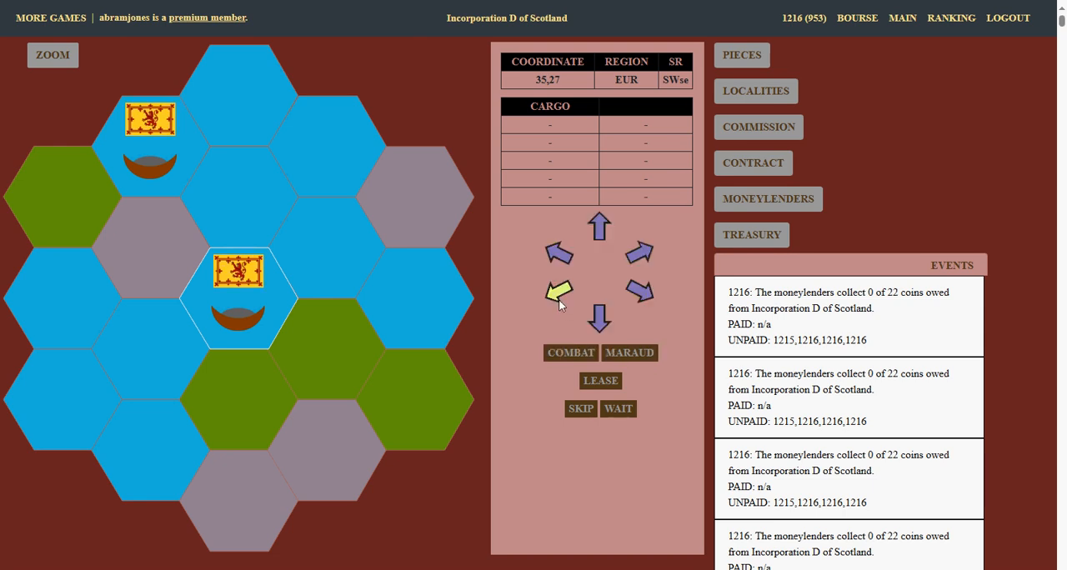
left_click(557, 293)
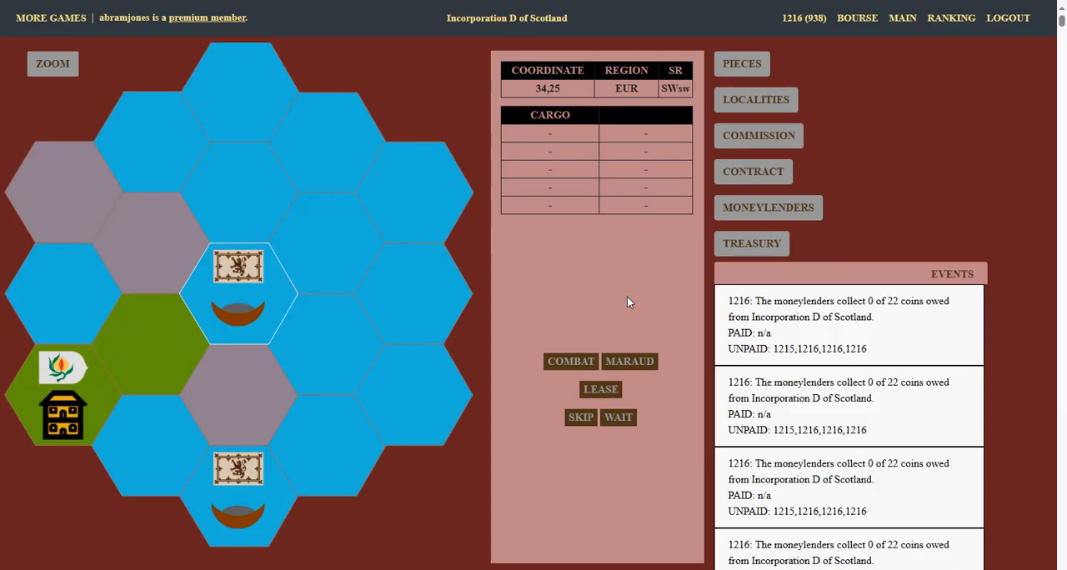
left_click(570, 360)
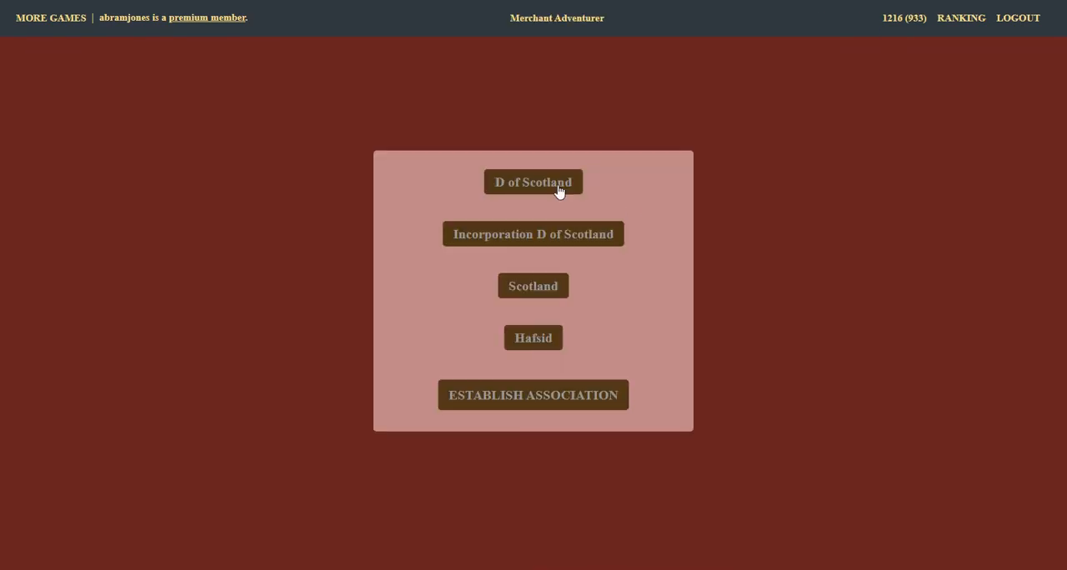
Step: Review D of Scotland's moneylender debts and return to the Incorporation's canoe at 35,27
left_click(533, 181)
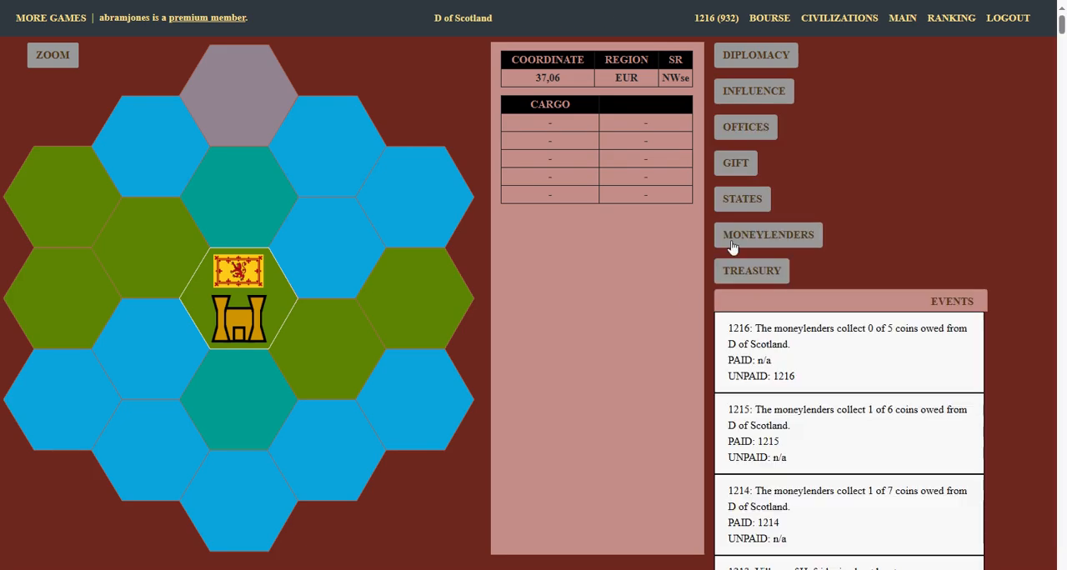
left_click(767, 233)
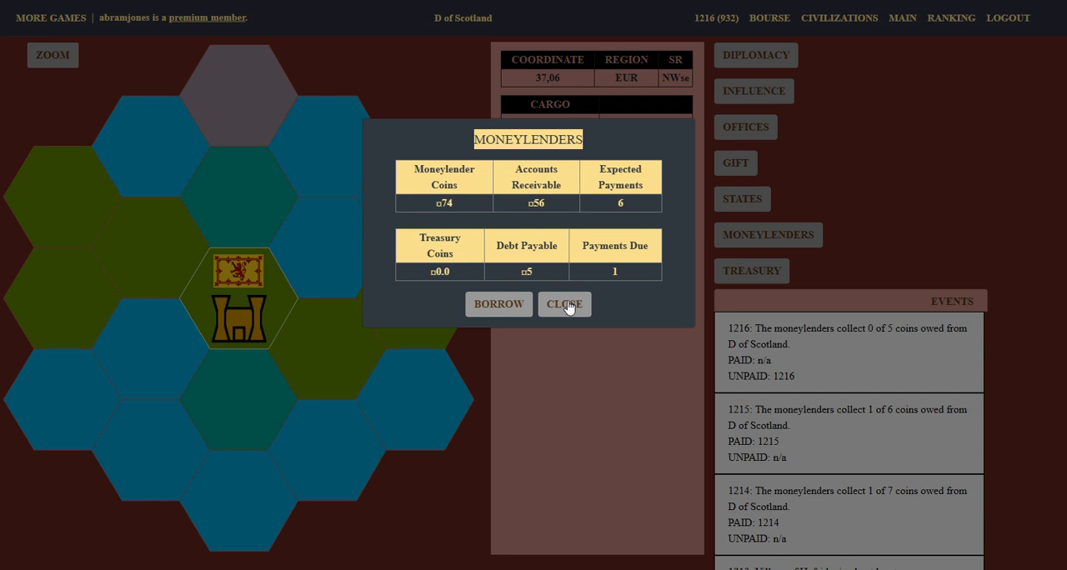
left_click(564, 304)
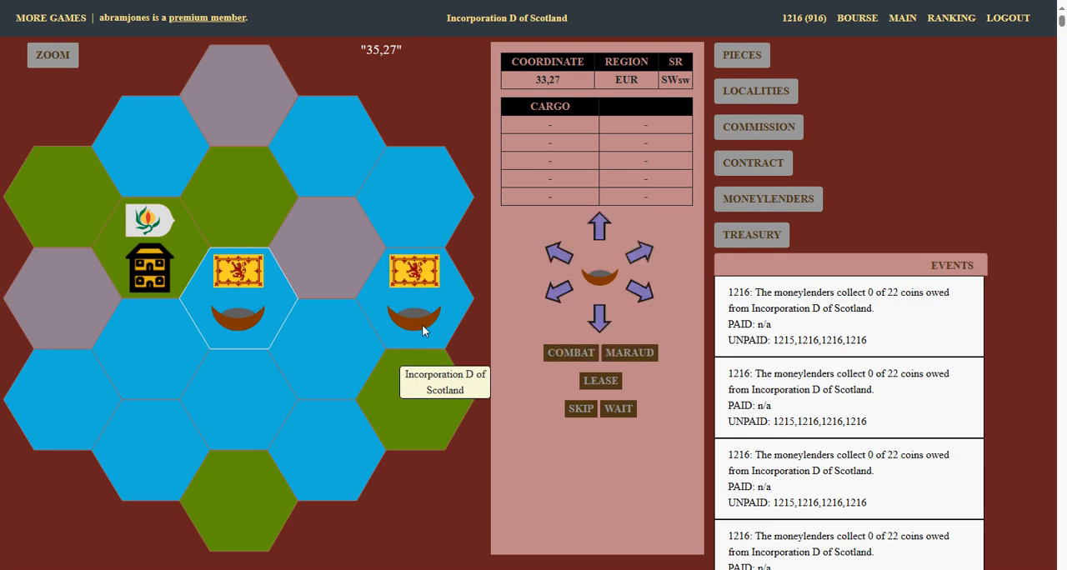
mouse_move(491, 292)
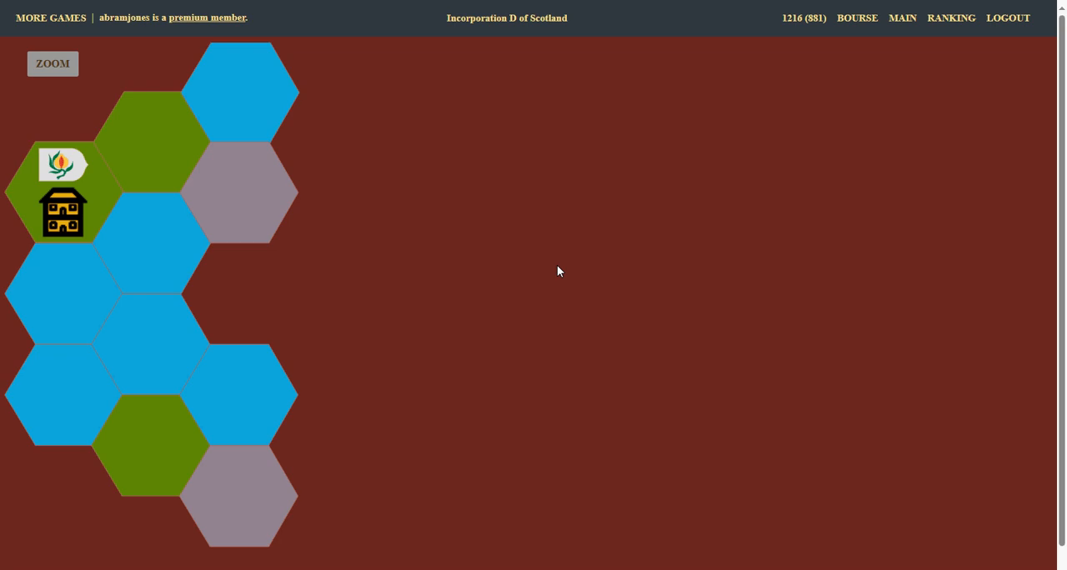
Step: Restore the map controls and move the boat northwest to 33,27, spending its movement
left_click(240, 292)
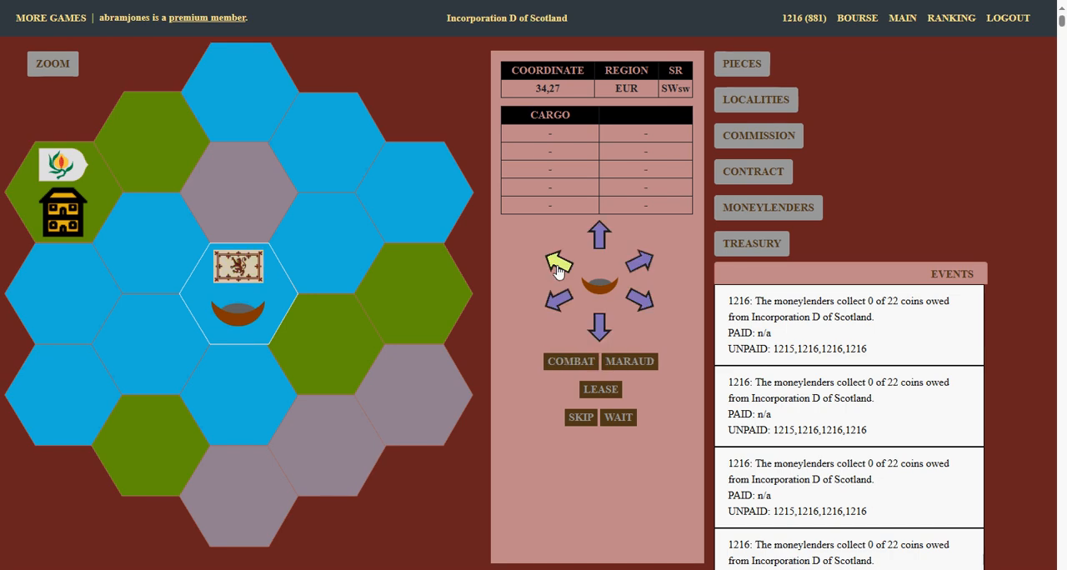
left_click(557, 260)
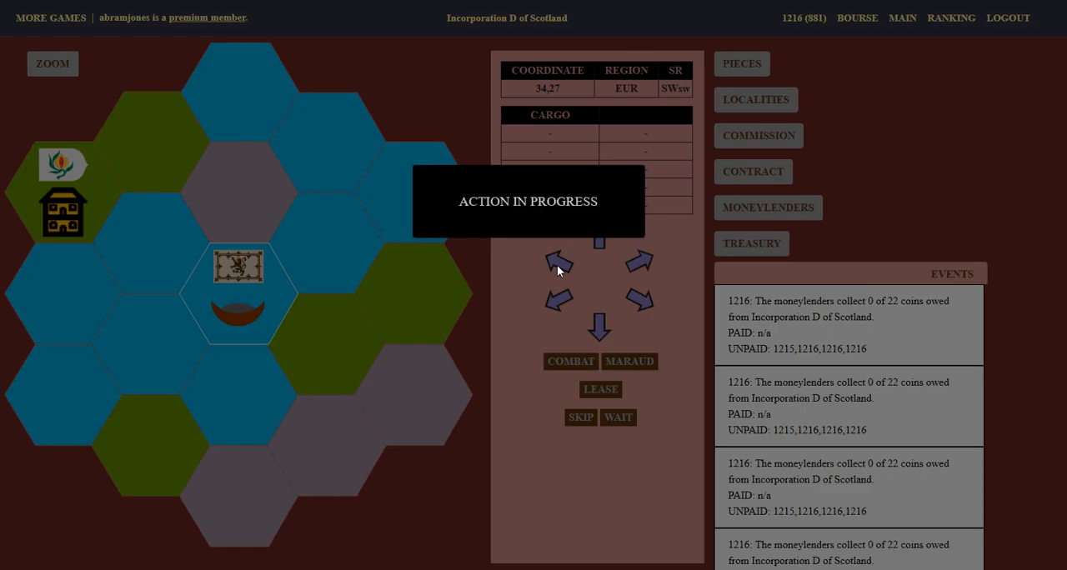
left_click(559, 260)
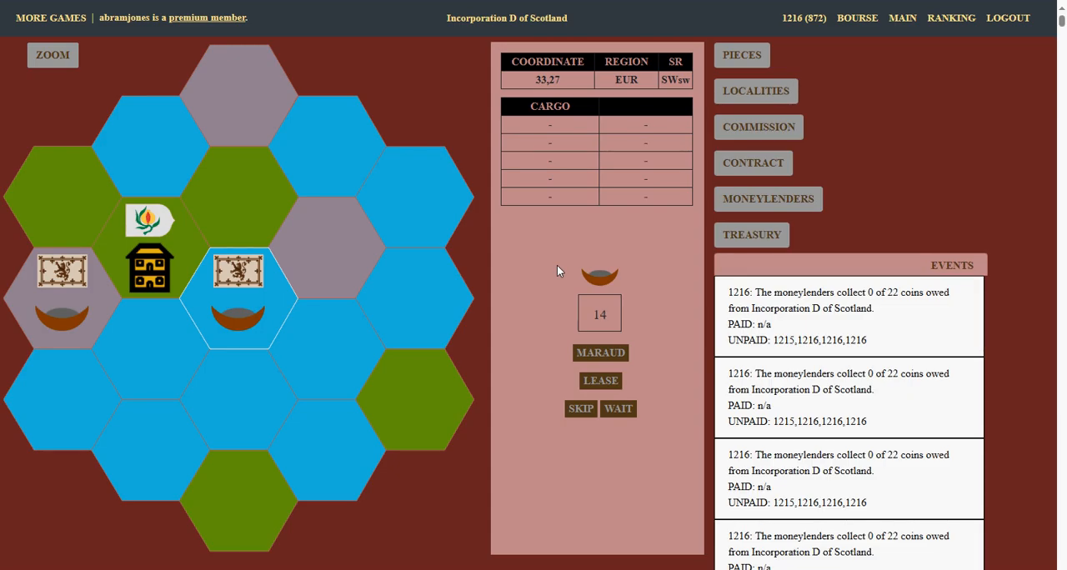